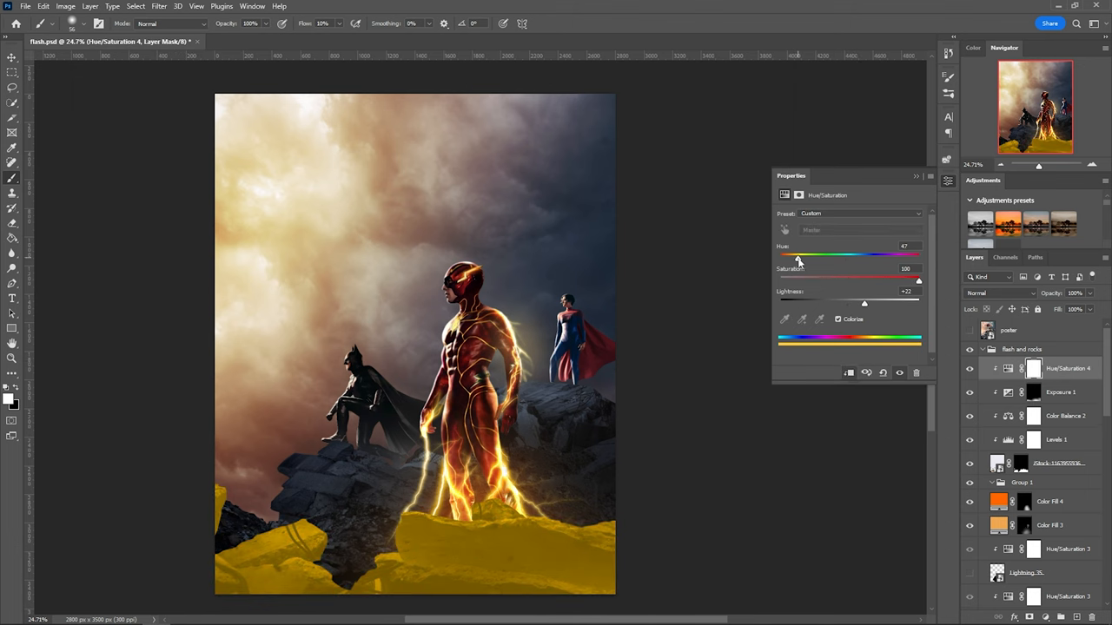
# - Nudge the Hue/Saturation hue slider to shift the rock colour tint warmer
pyautogui.moveTo(799, 256); pyautogui.dragTo(794, 255)
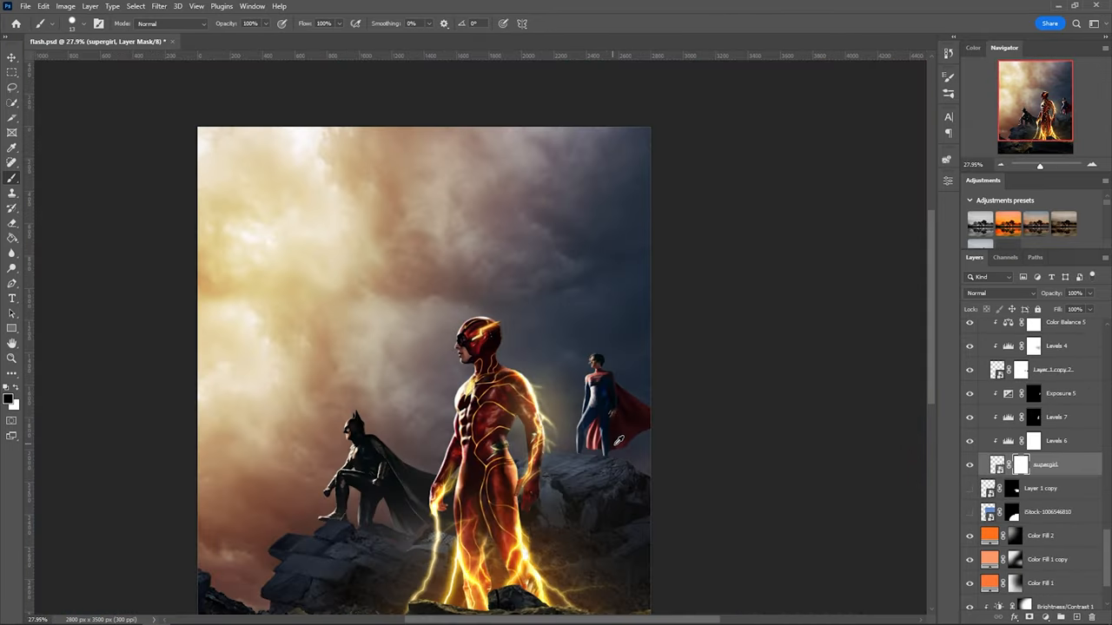
# - Paint warm light into the Color Fill 5 mask and shade Supergirl's Hue/Saturation 4 mask
pyautogui.click(999, 293)
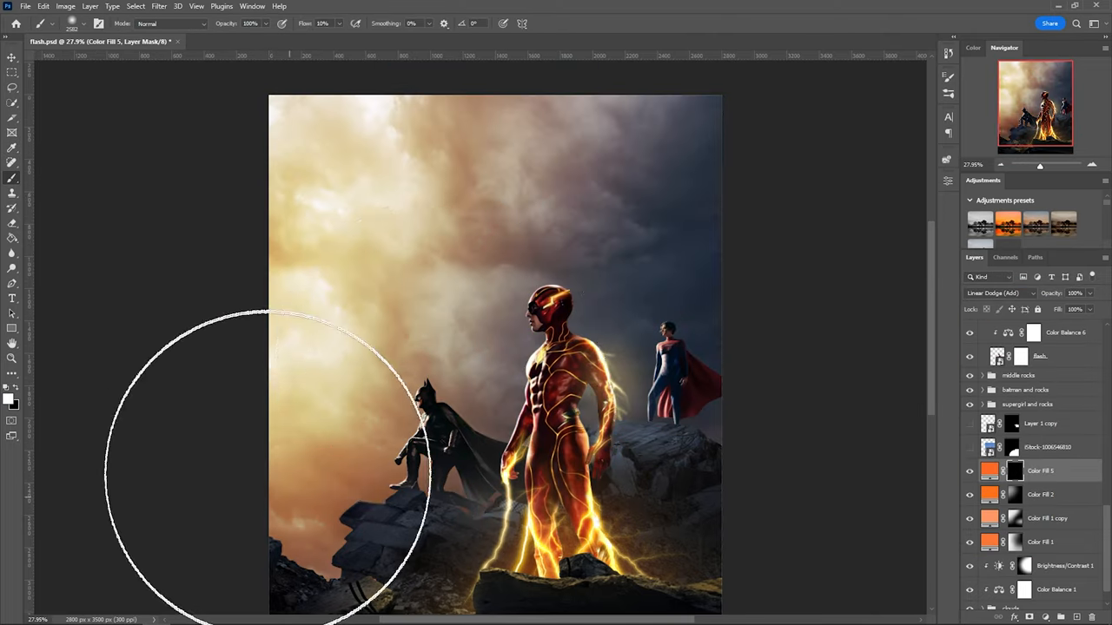
pyautogui.doubleClick(989, 470)
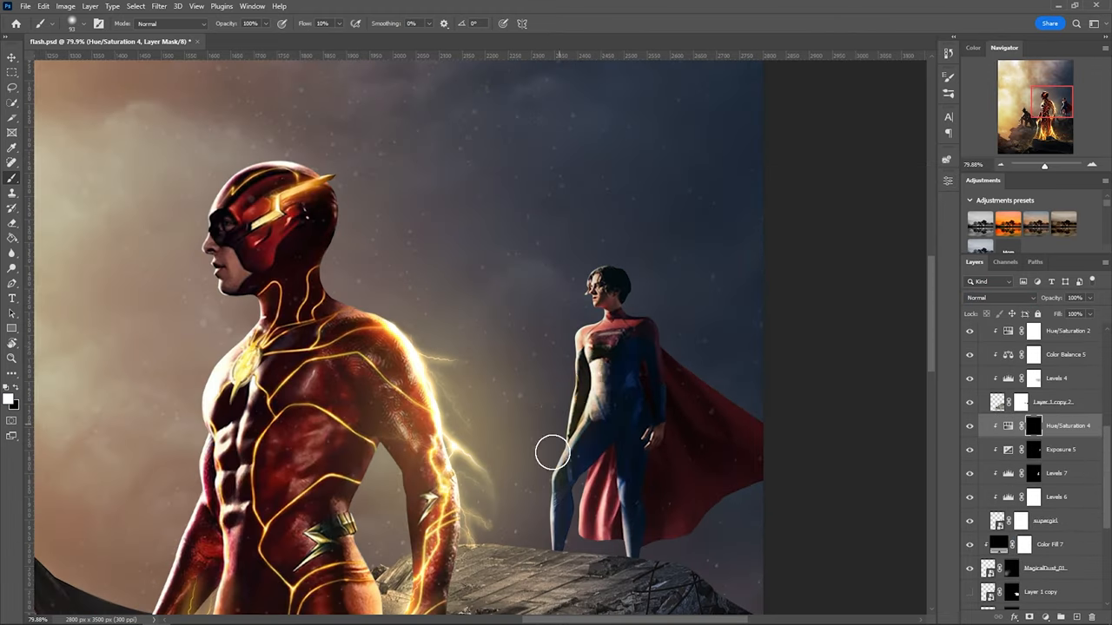
pyautogui.click(999, 297)
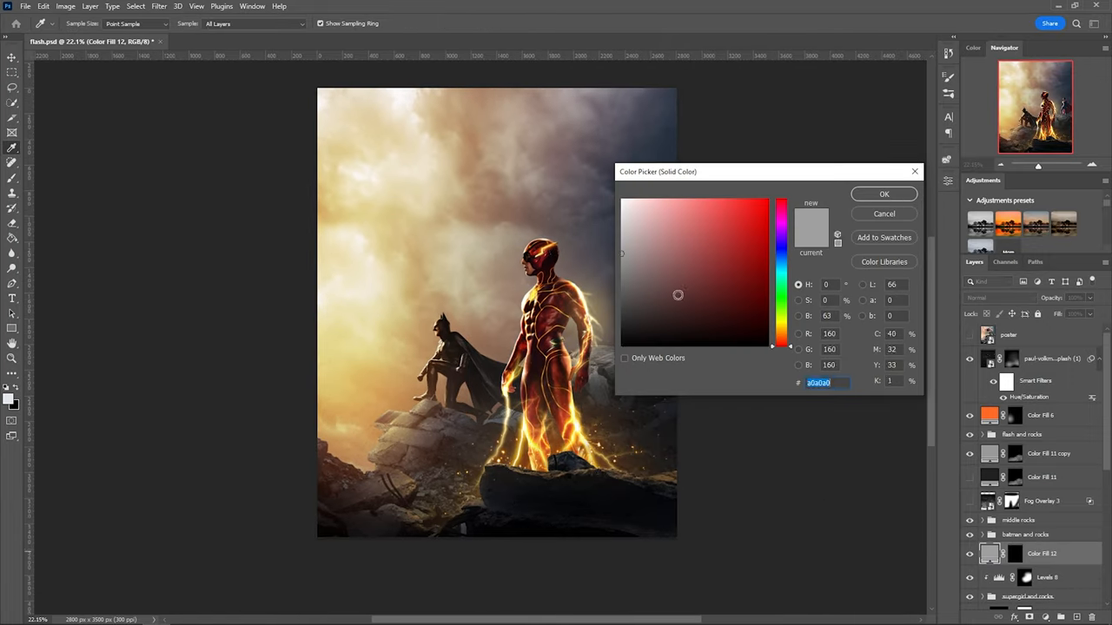
# - Confirm grey as the Solid Color fill colour in the Color Picker
pyautogui.click(883, 194)
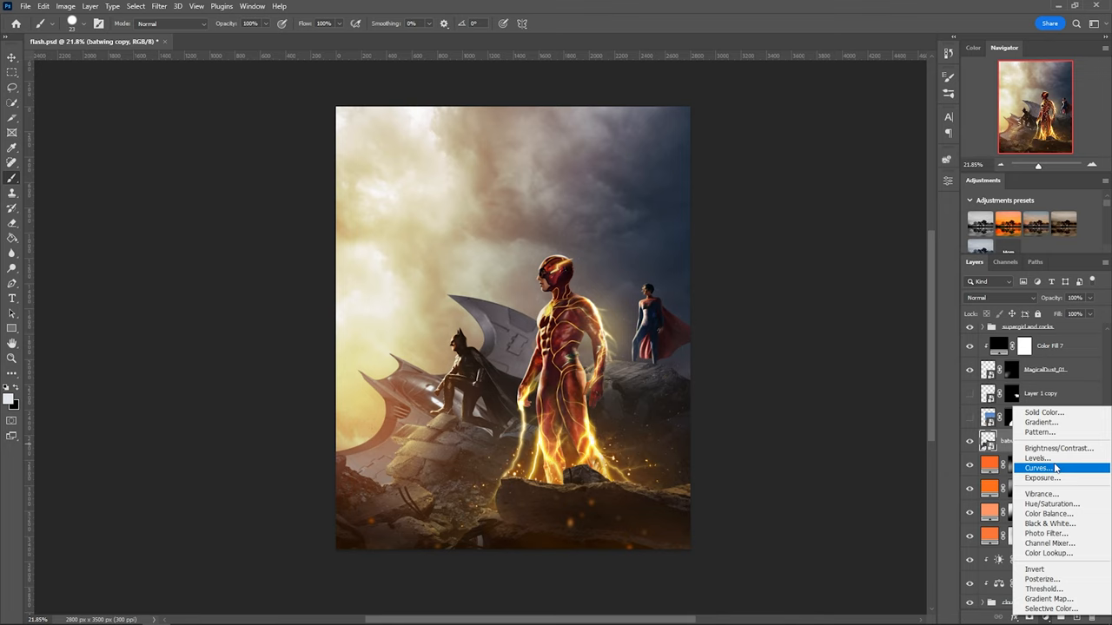
# - Add an adjustment to the Batwing and boost its Camera Raw Texture +24 and Clarity +30
pyautogui.click(1036, 457)
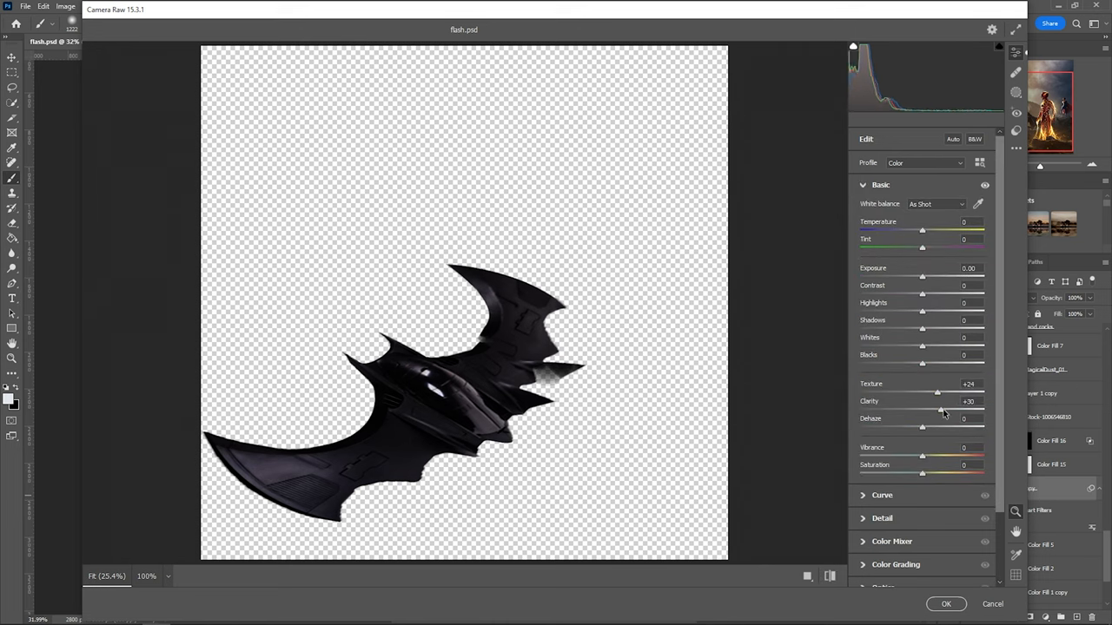
pyautogui.click(946, 603)
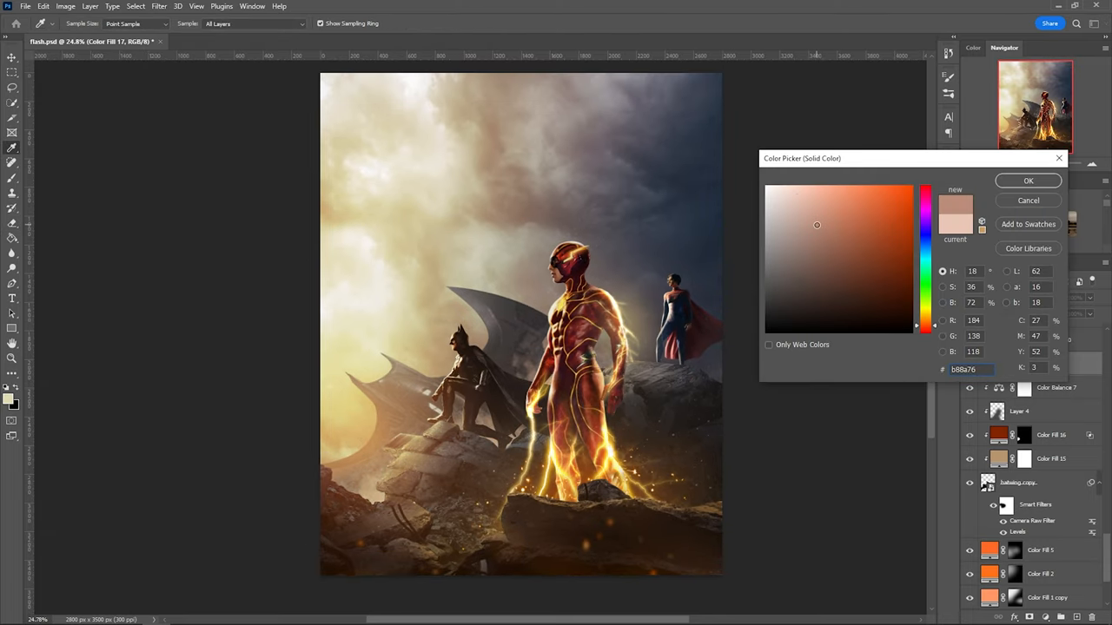
# - Confirm the pale tan fill, erase the Color Fill 17 mask, and add an orange colour fill
pyautogui.click(1028, 180)
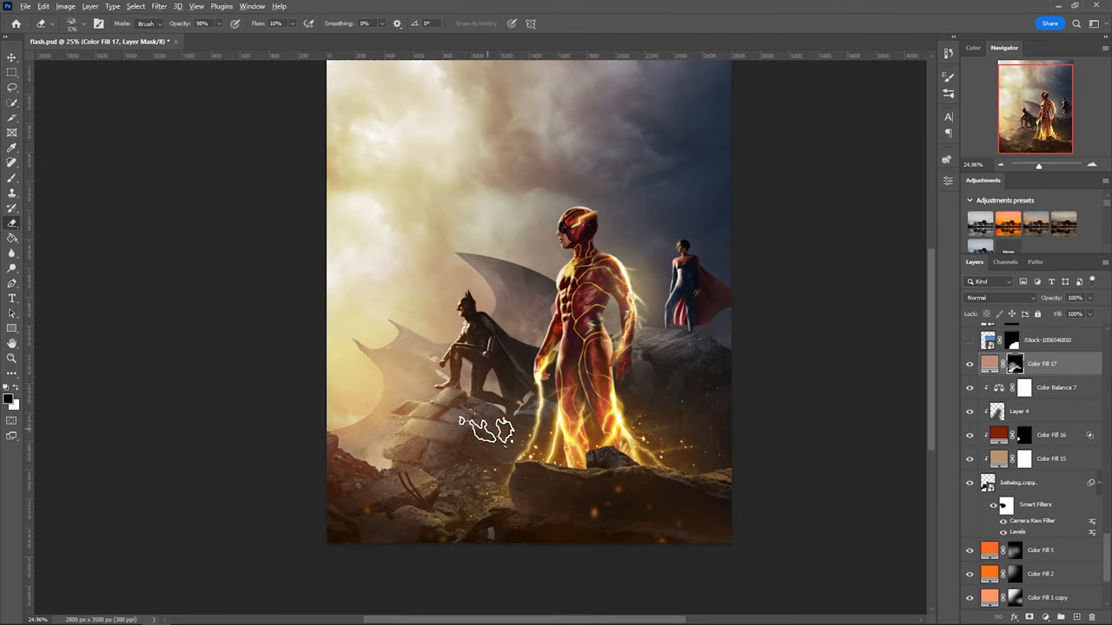
pyautogui.click(999, 297)
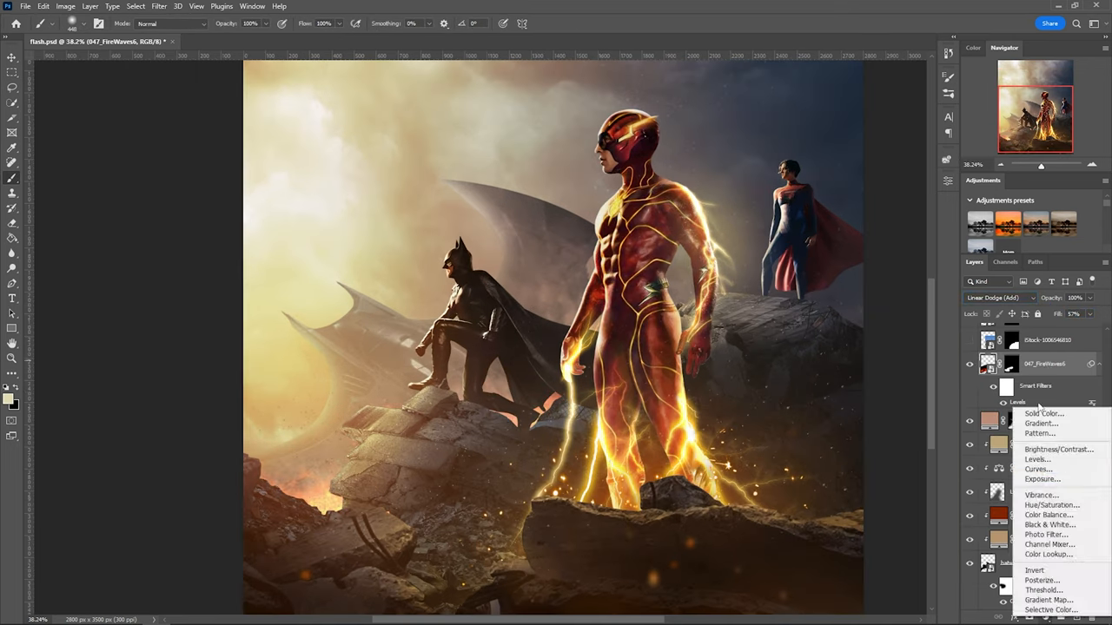
pyautogui.click(1043, 413)
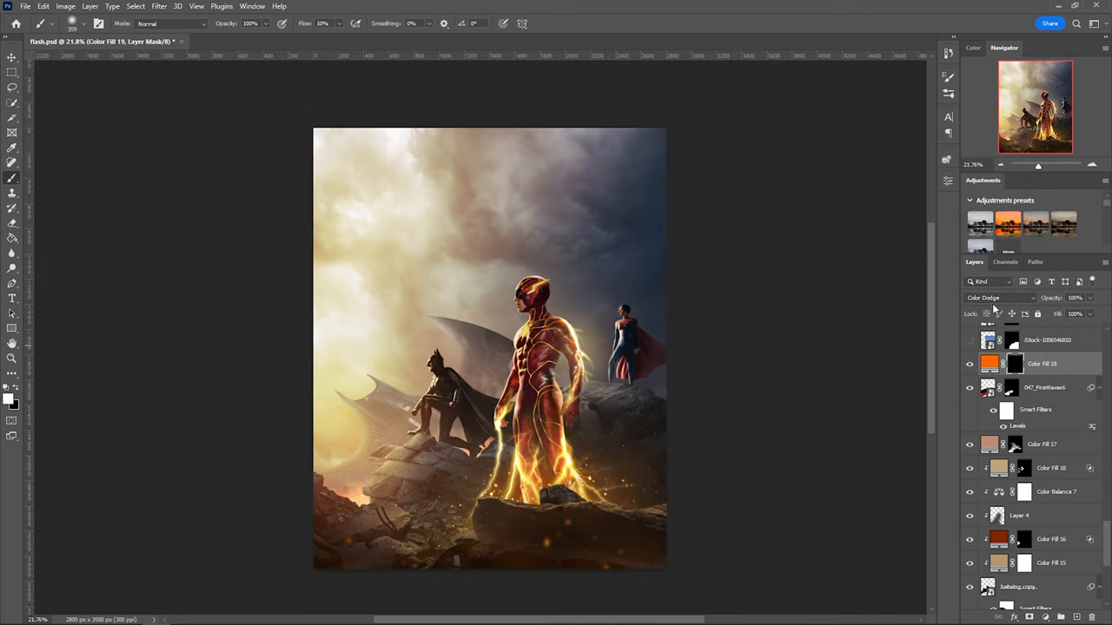